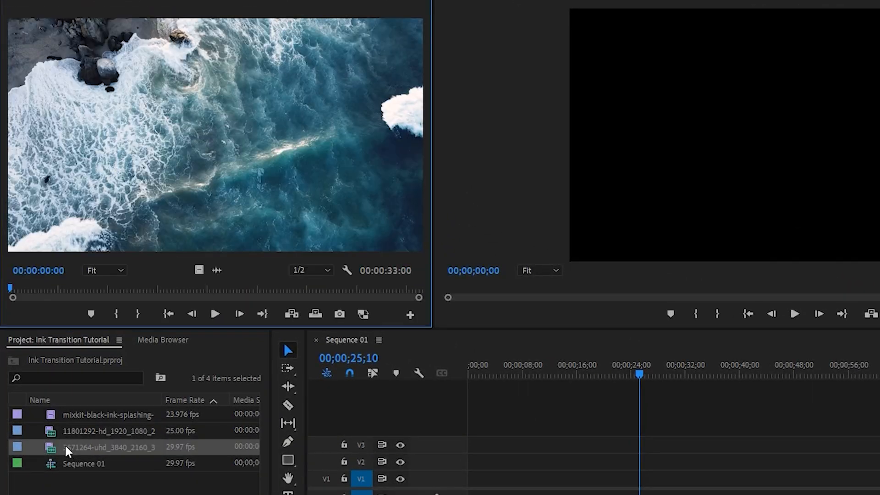
Select the ocean footage to place on V1 of Sequence 01
{"action": "left_click", "coordinate": [110, 430]}
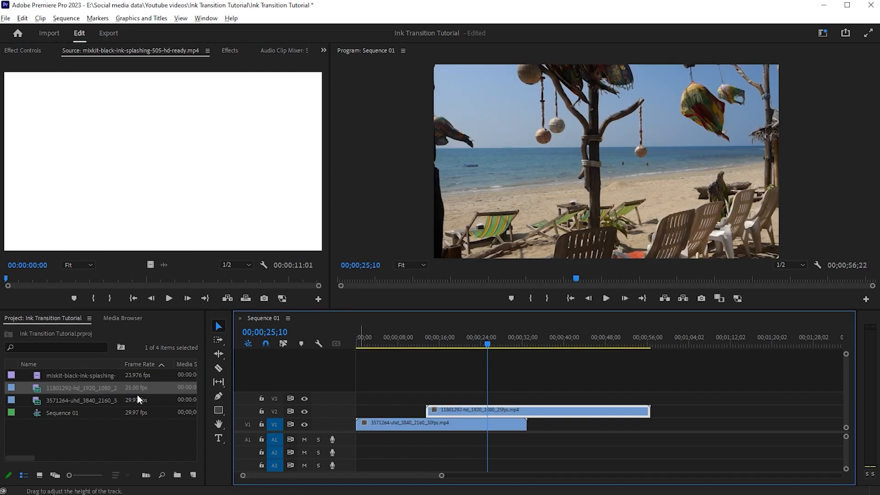
{"action": "mouse_move", "coordinate": [61, 388]}
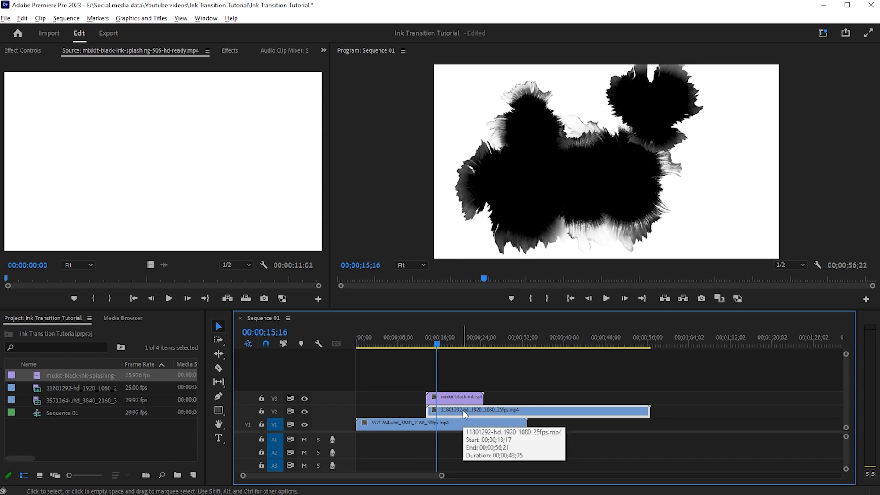
{"action": "mouse_move", "coordinate": [225, 60]}
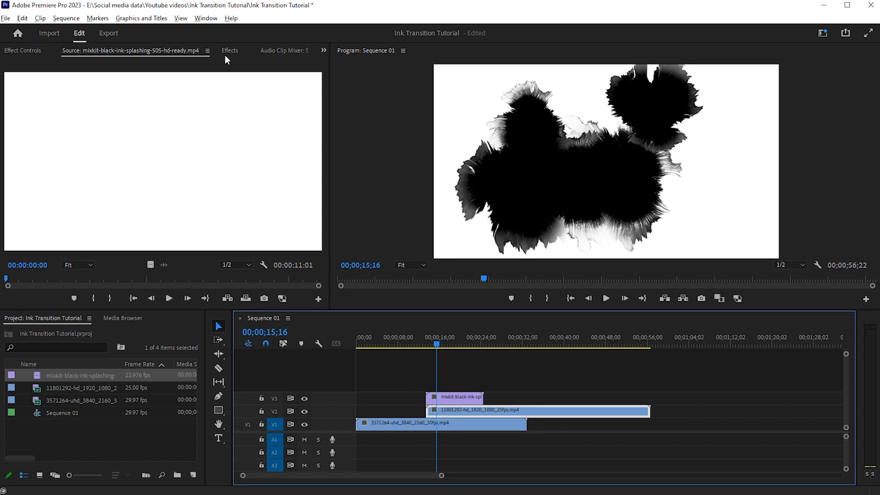
Search the Effects panel for 'track' and drop Track Matte Key onto the V2 beach clip
{"action": "left_click", "coordinate": [206, 18]}
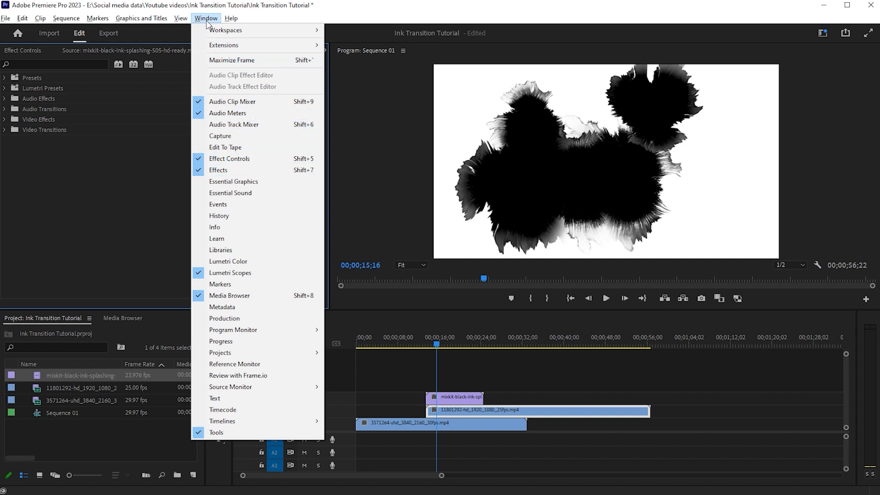
{"action": "left_click", "coordinate": [205, 18]}
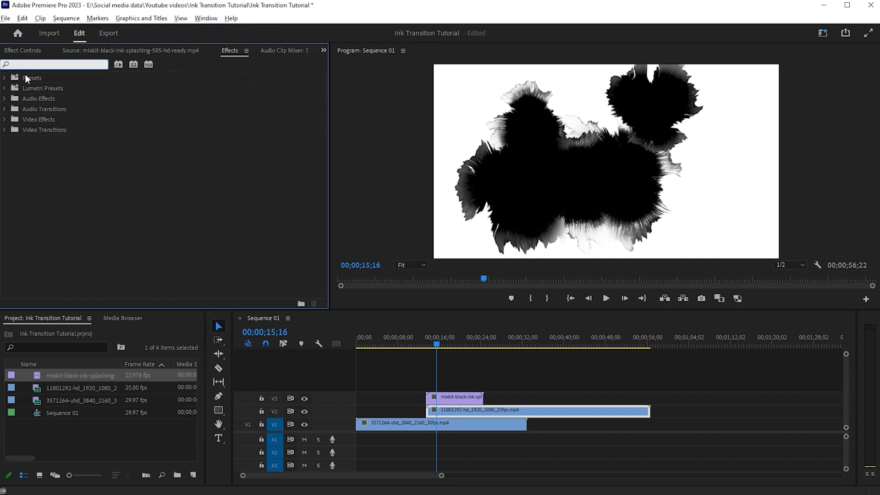
{"action": "type", "text": "track"}
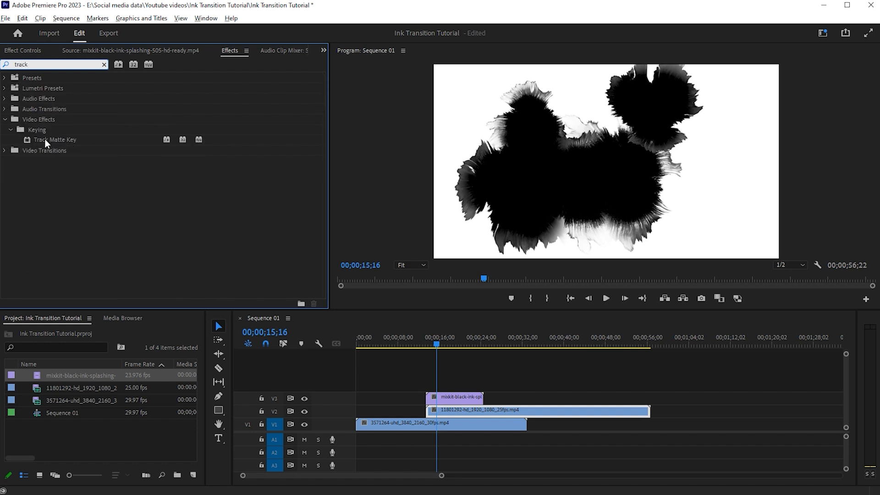
{"action": "left_click_drag", "start_coordinate": [55, 139], "coordinate": [443, 410]}
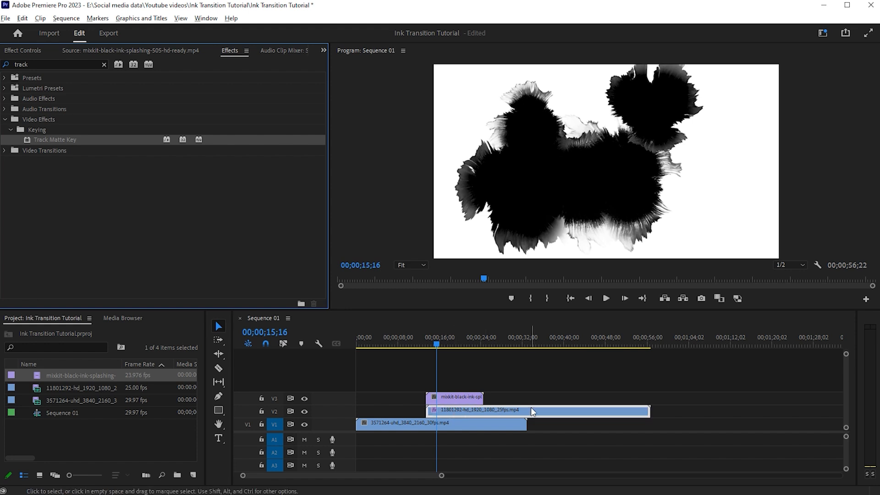
Set the beach clip's Track Matte Key to Video 3, Matte Luma, with Reverse ticked
{"action": "left_click", "coordinate": [22, 50]}
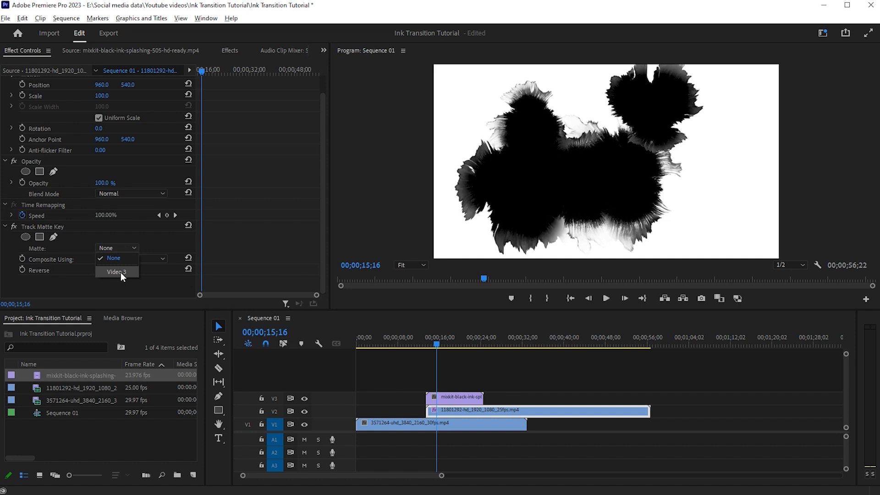
{"action": "left_click", "coordinate": [117, 272]}
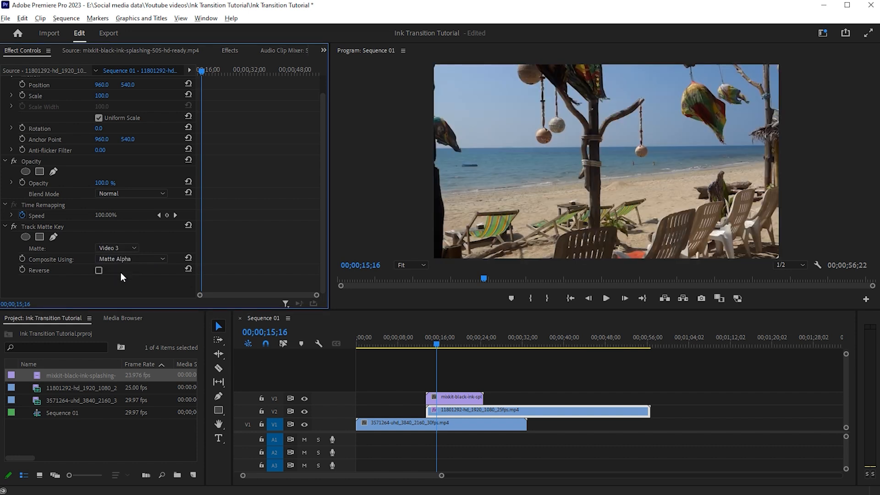
{"action": "left_click", "coordinate": [130, 259]}
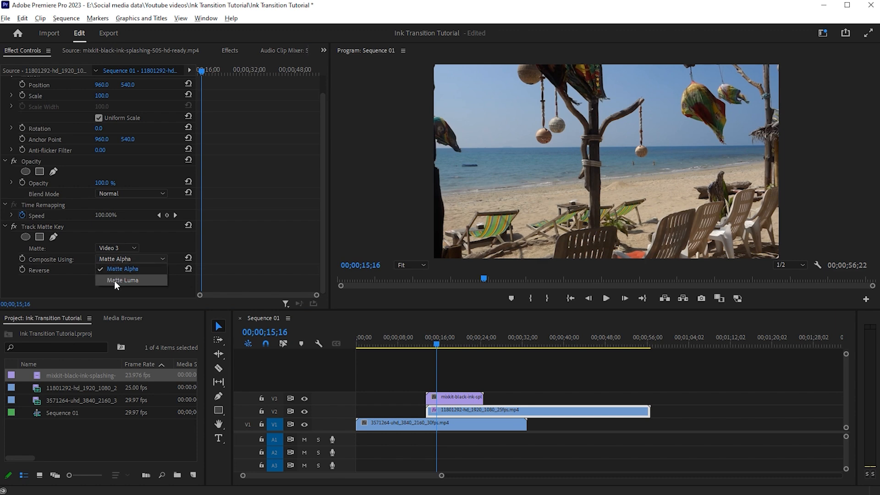
{"action": "left_click", "coordinate": [122, 280]}
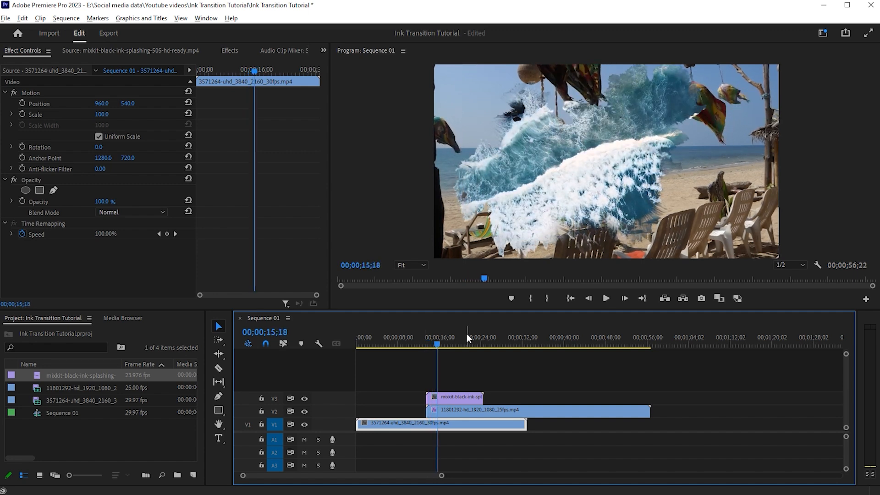
{"action": "left_click", "coordinate": [535, 410]}
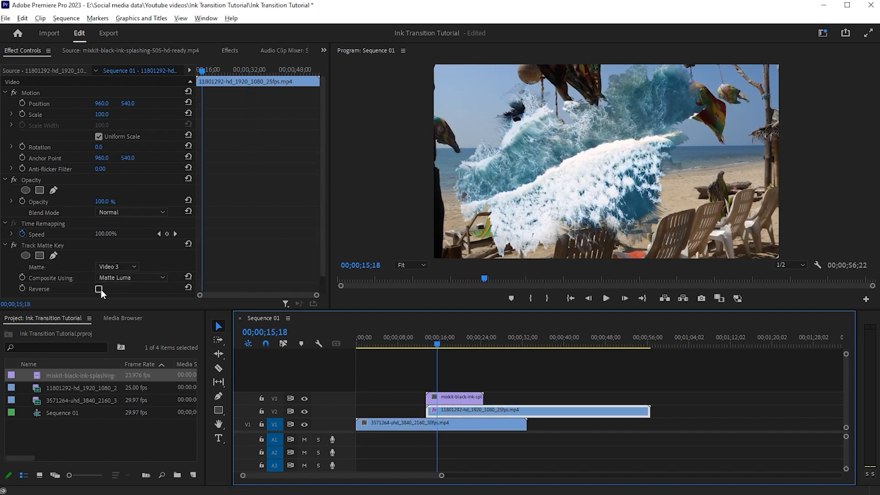
{"action": "left_click", "coordinate": [99, 288]}
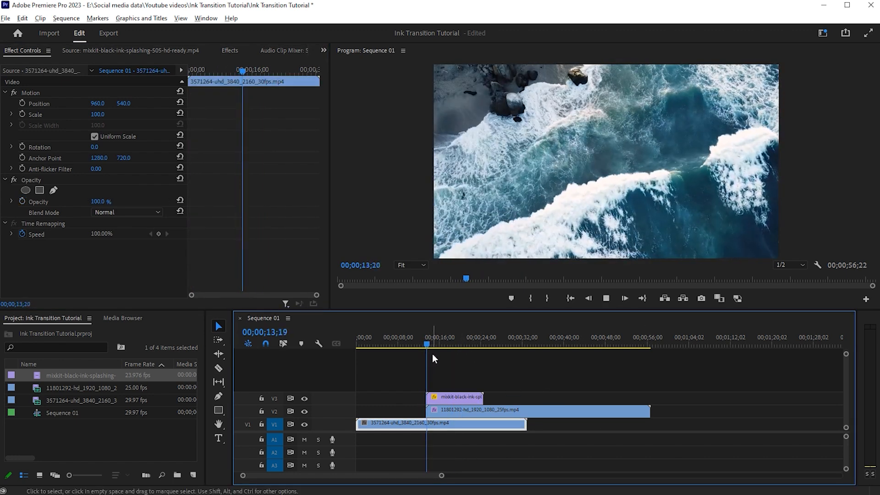
{"action": "left_click", "coordinate": [439, 344]}
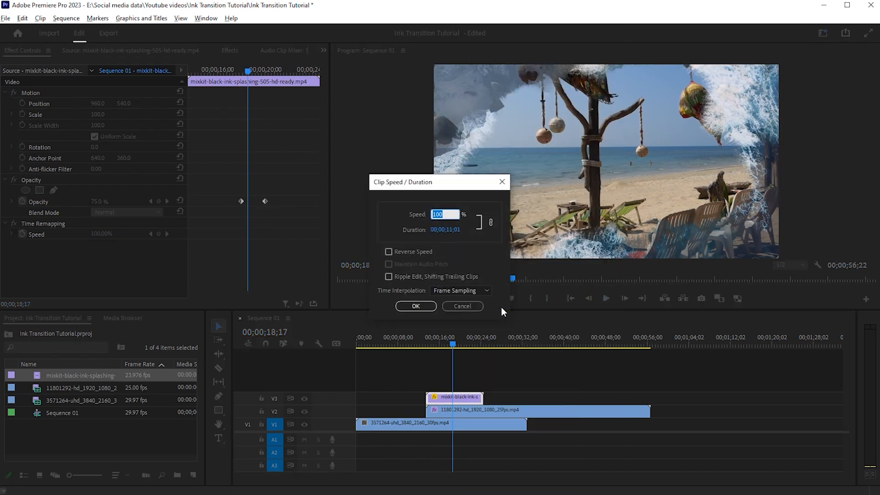
Confirm the increased Speed/Duration setting for the V3 ink-splash clip
{"action": "left_click", "coordinate": [415, 306]}
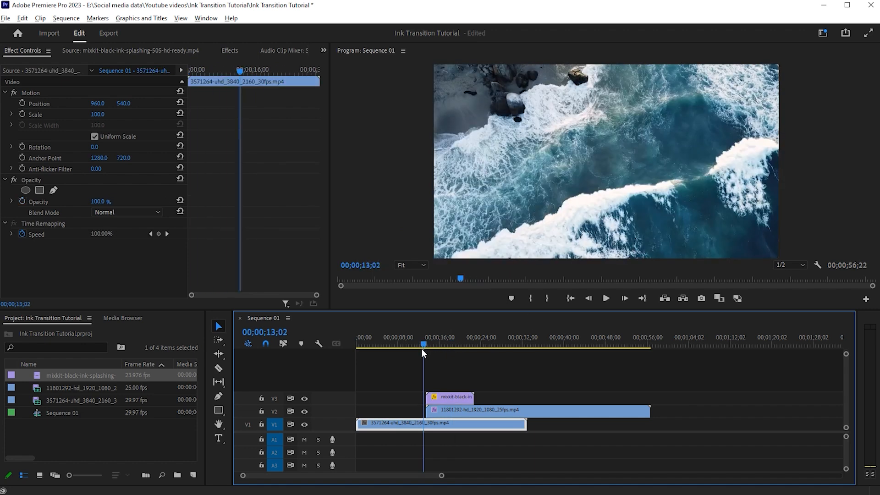